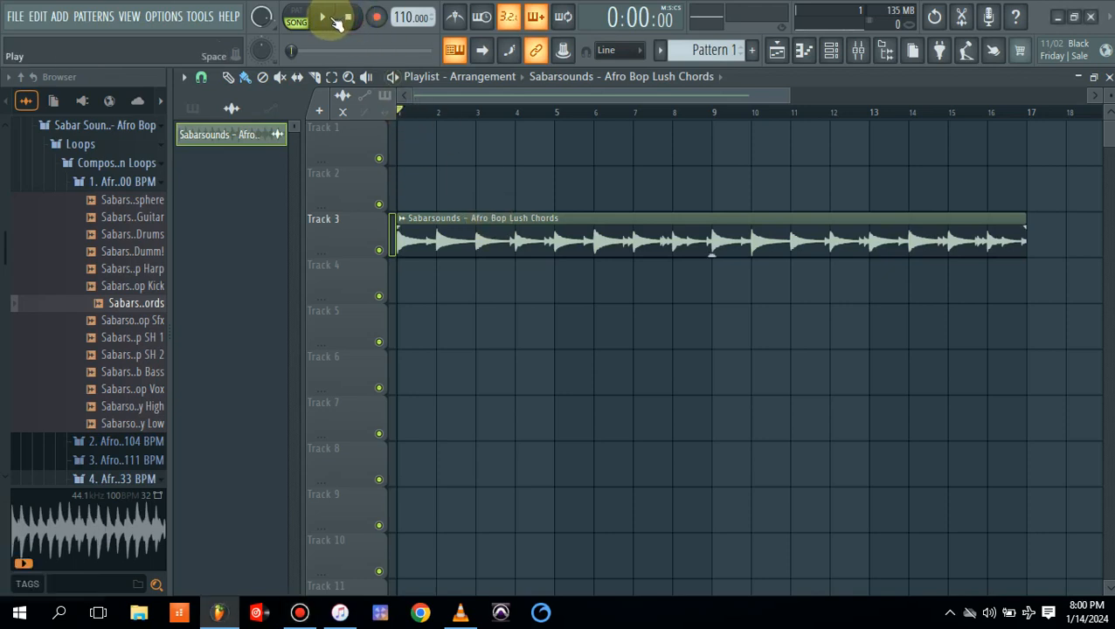
Play the chord loop, then route its clip to mixer Insert 1 to show the effect slots
left_click(329, 18)
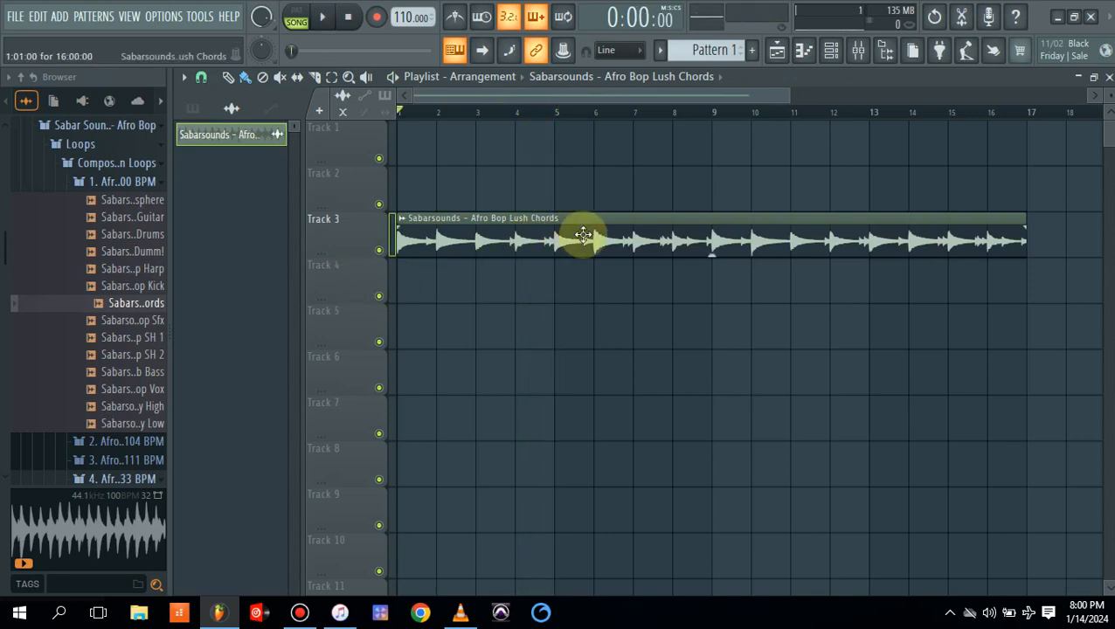
double_click(582, 236)
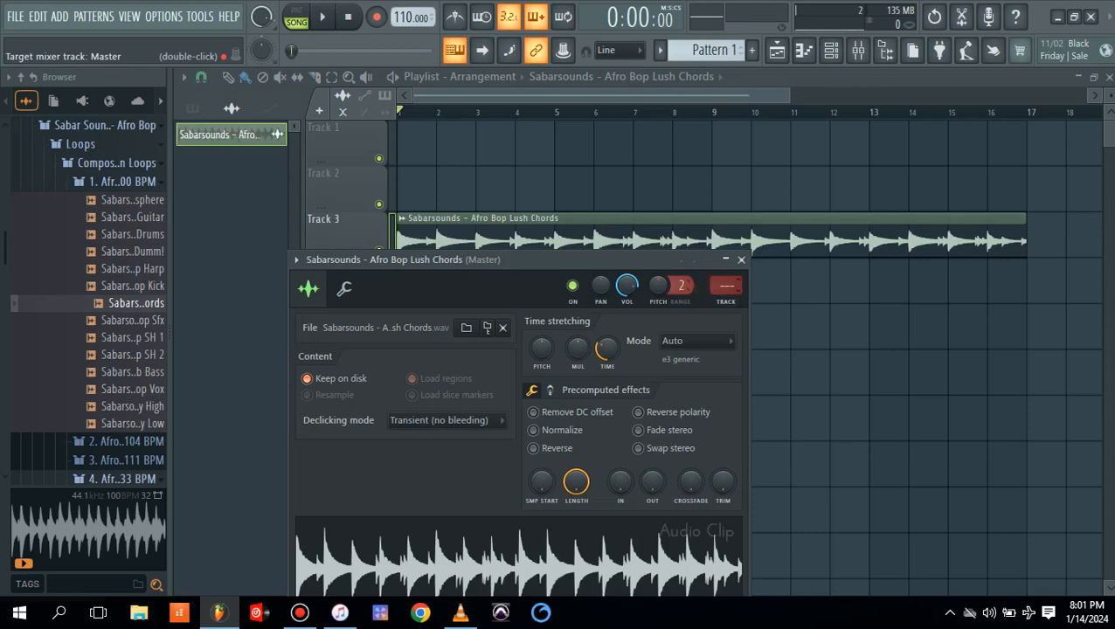
left_click(721, 288)
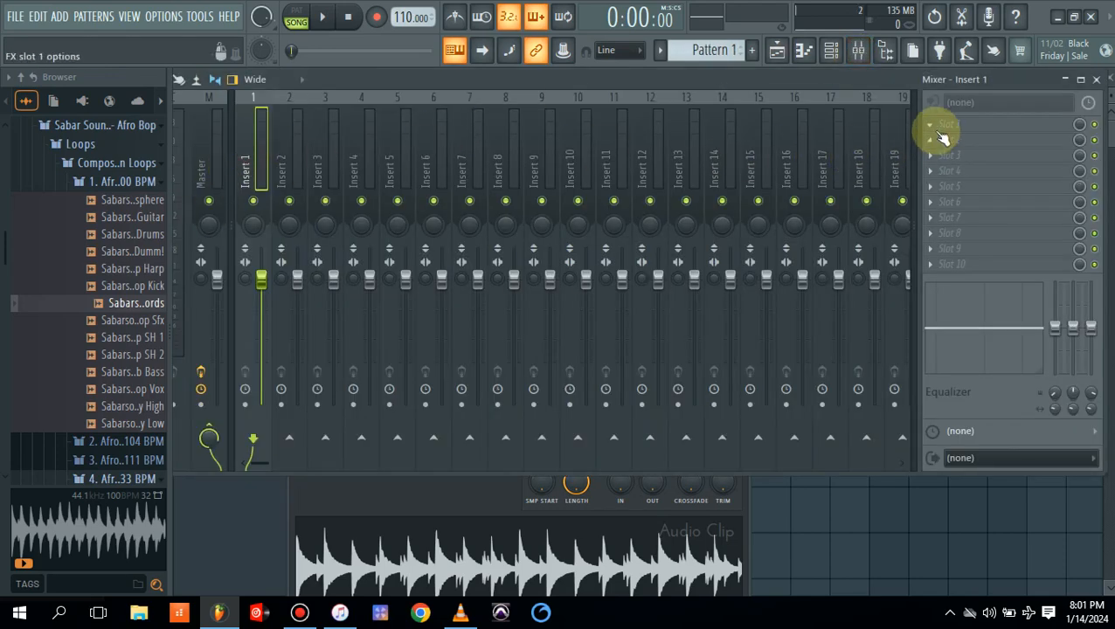
Put Melodyne in Slot 1 of Insert 1
left_click(956, 123)
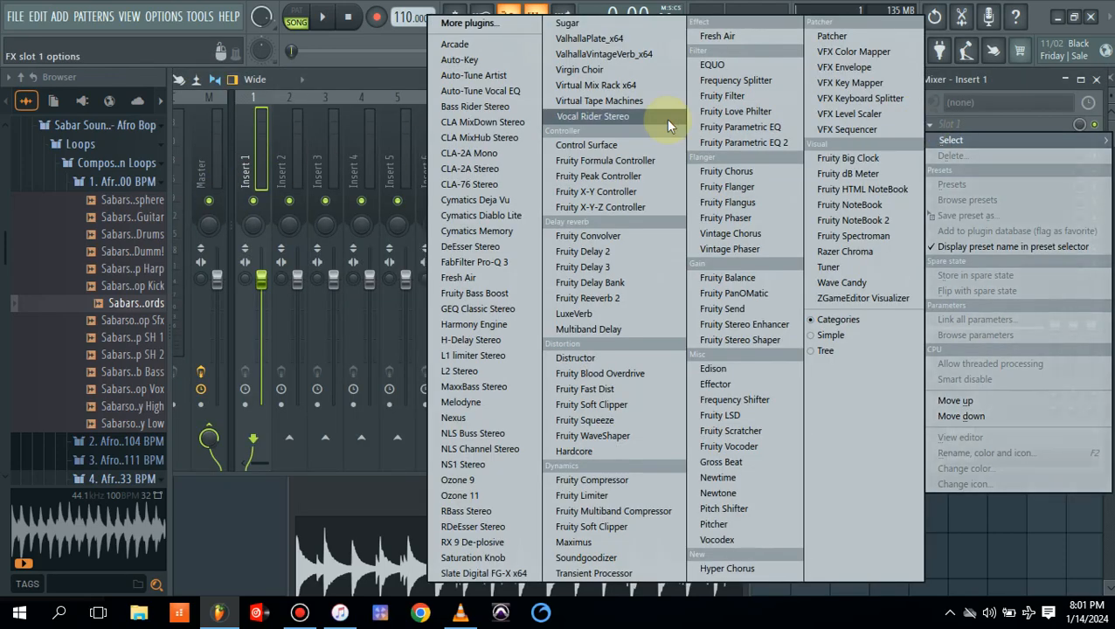
mouse_move(471, 418)
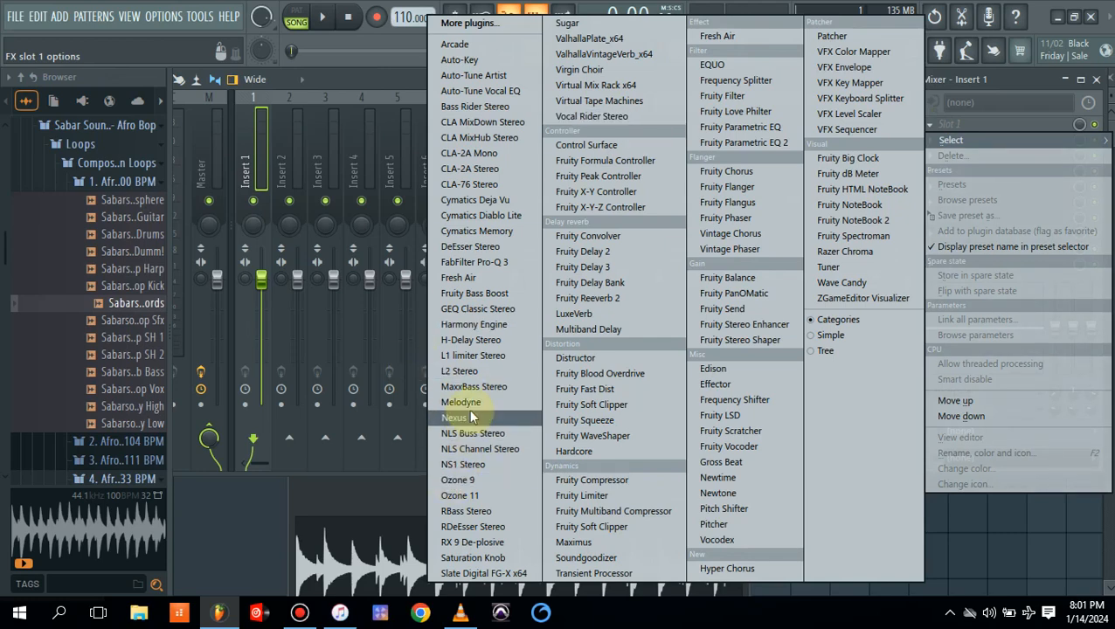
left_click(460, 402)
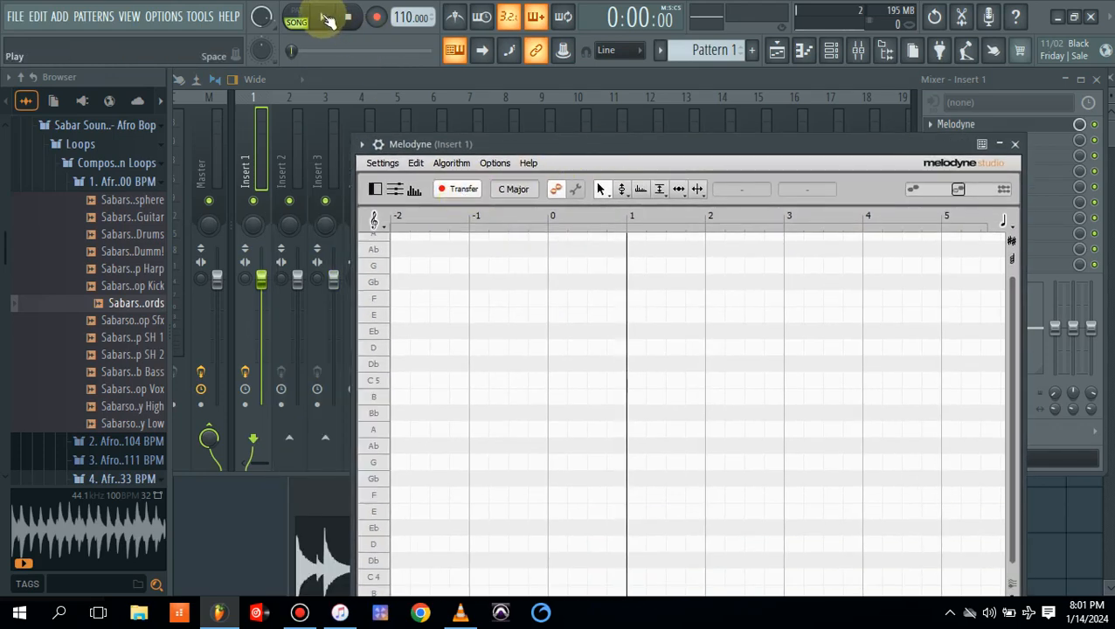
Play the loop into Melodyne so it detects notes in E Major
left_click(326, 18)
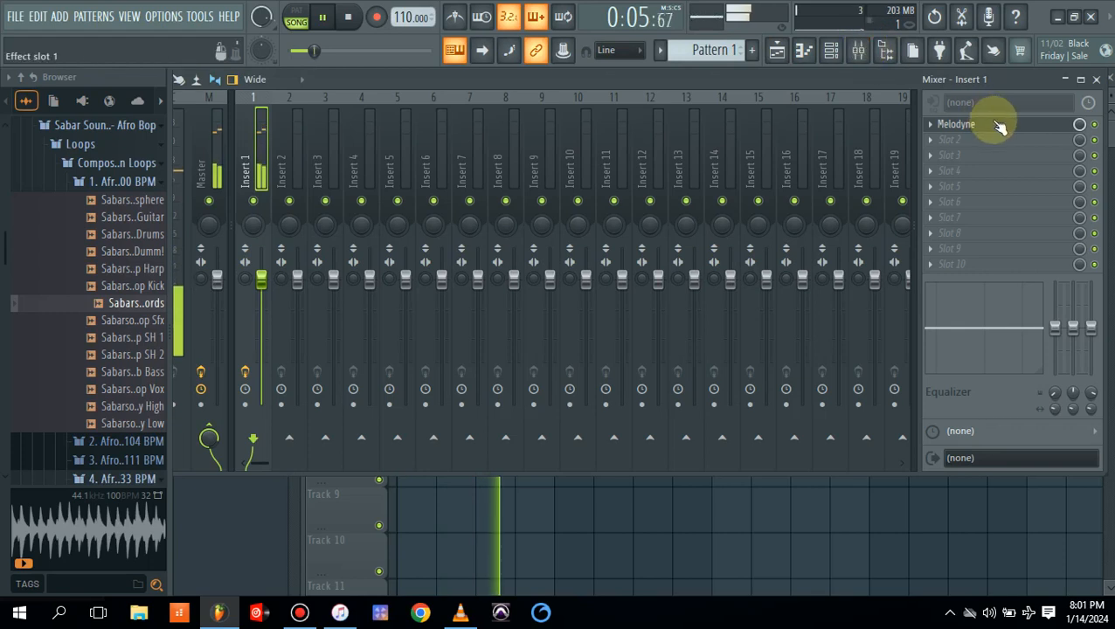
left_click(957, 119)
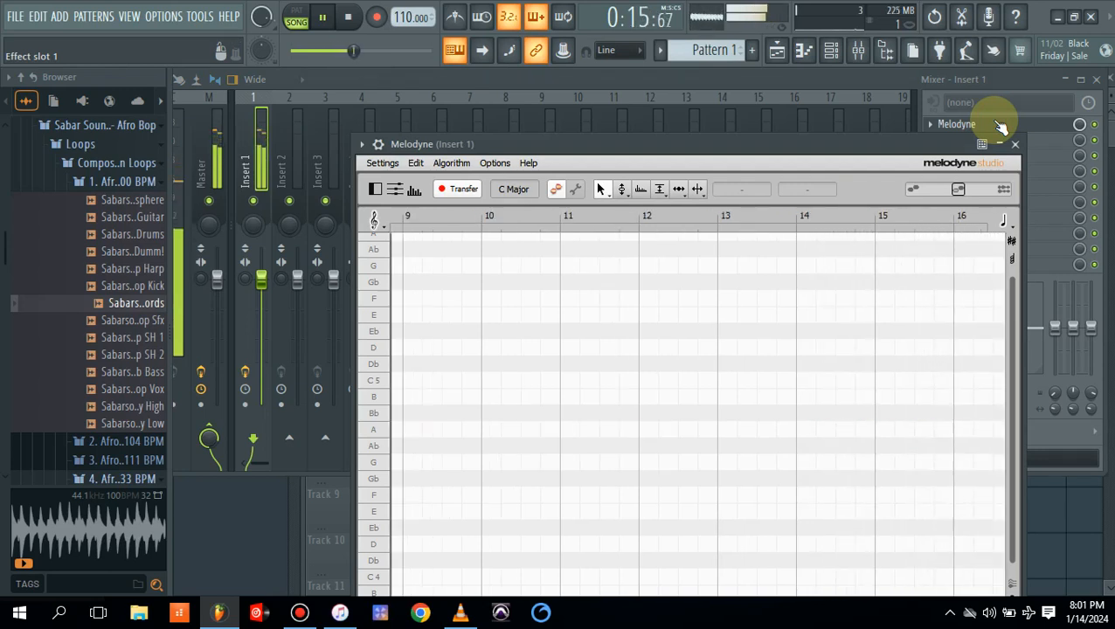
left_click(458, 189)
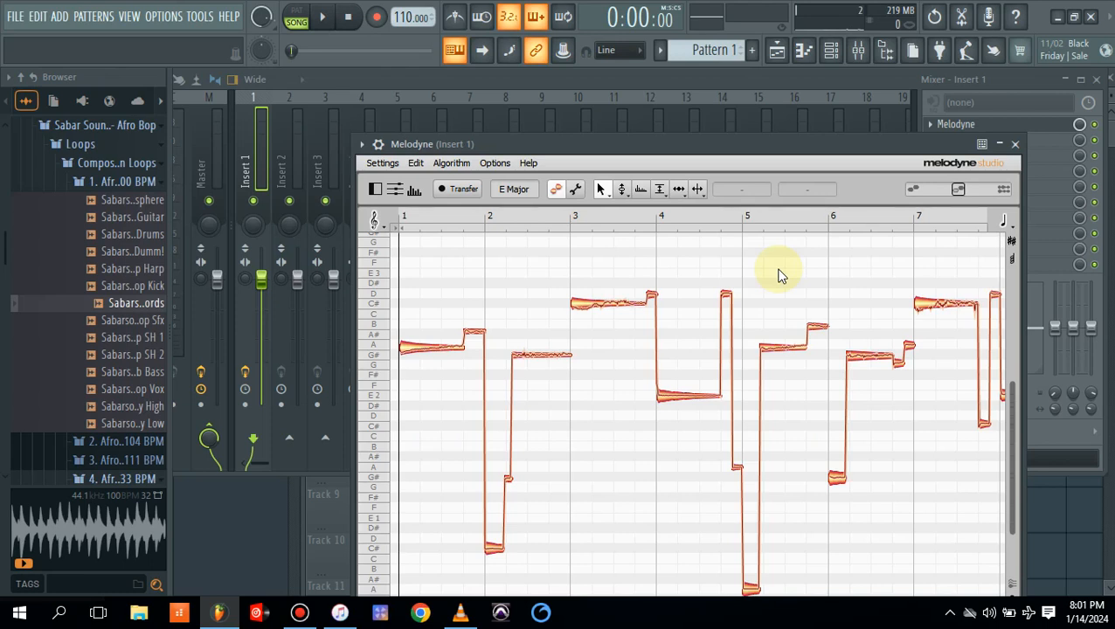
mouse_move(435, 255)
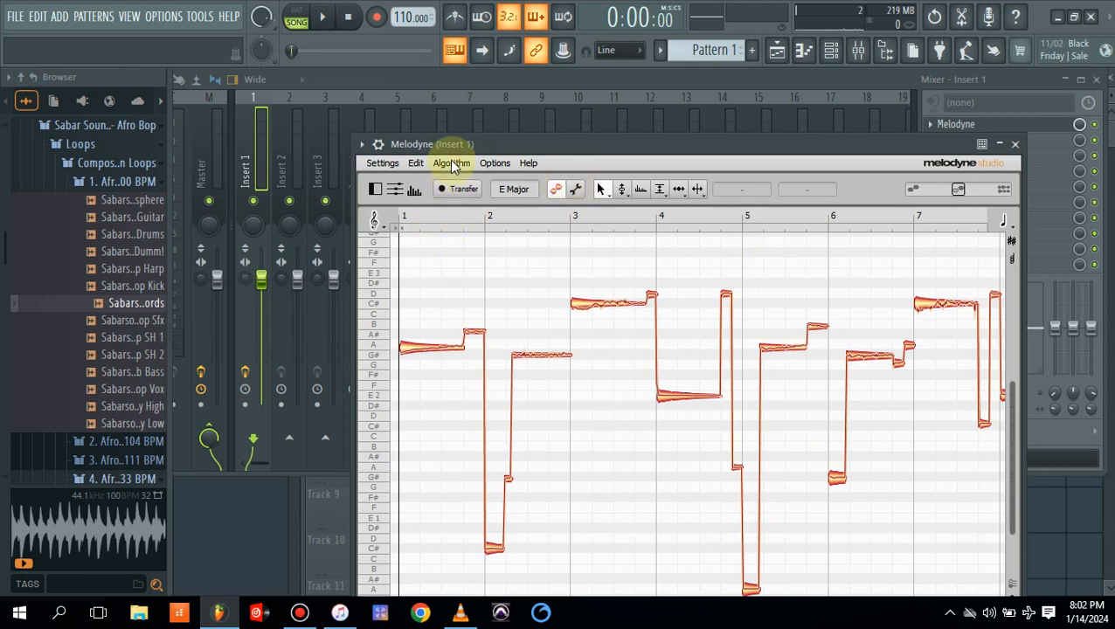
Redetect the loop with the Polyphonic Sustain algorithm to show chords F#m, E, C#m, A
left_click(452, 162)
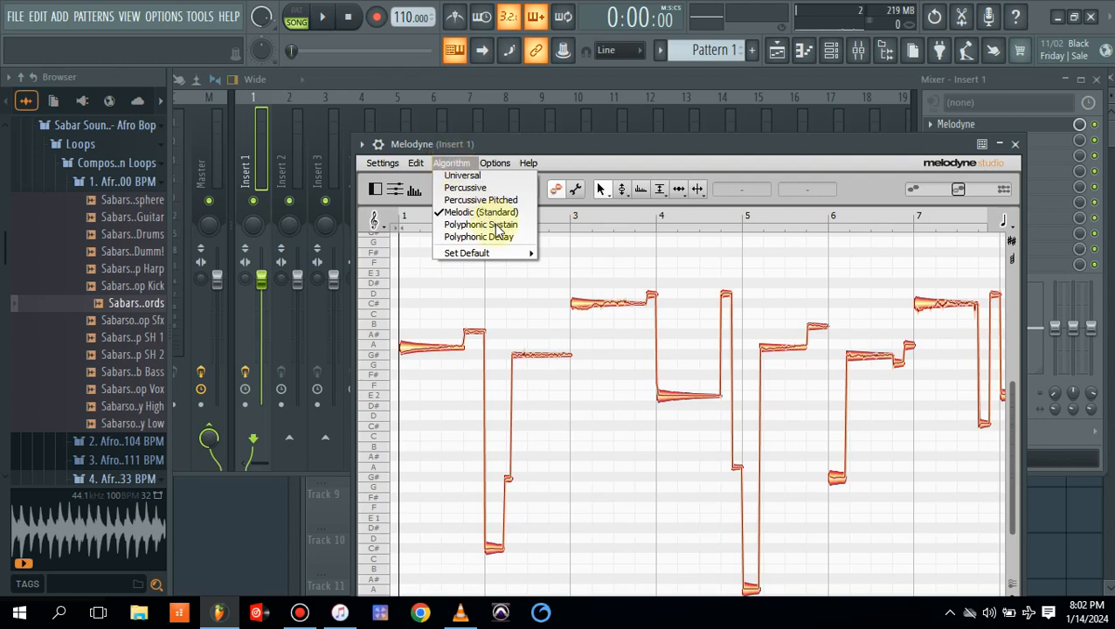
left_click(480, 225)
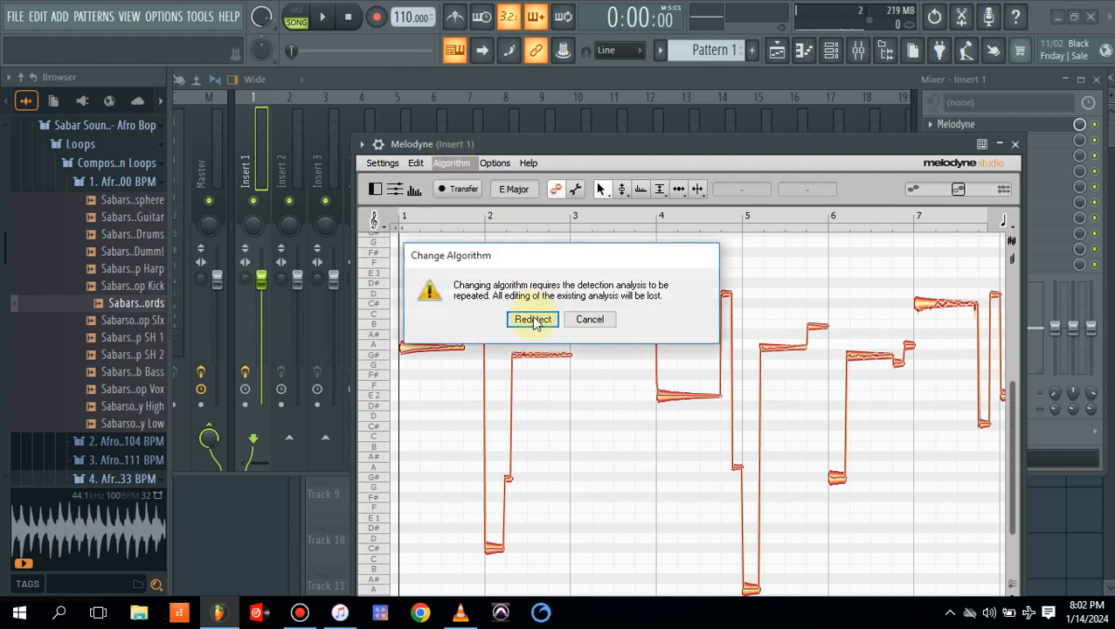
left_click(532, 319)
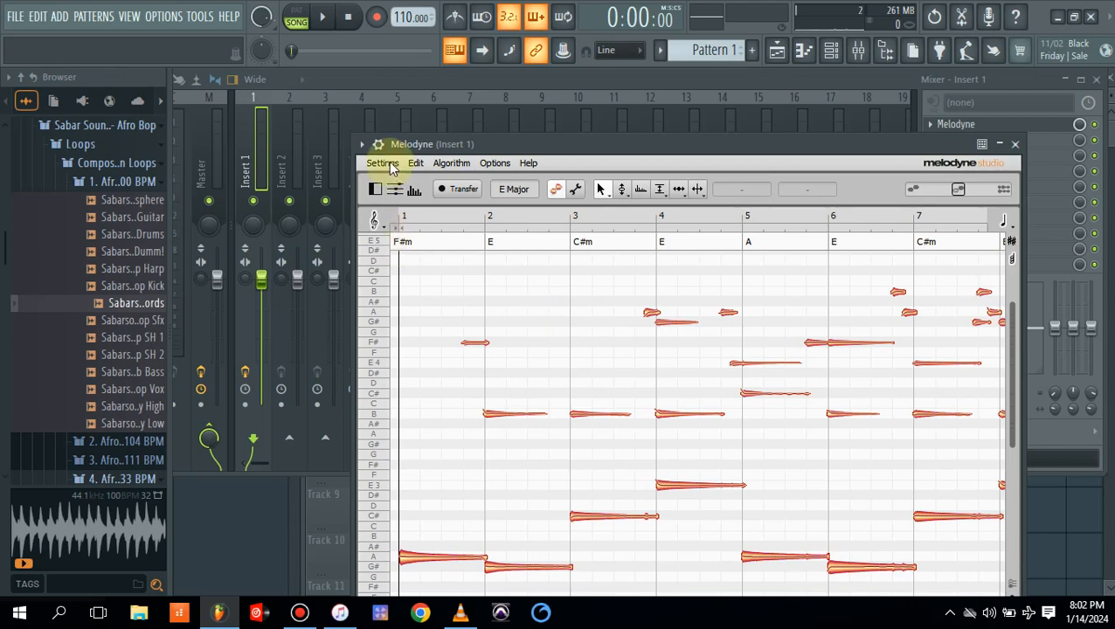
Save the detected notes as MIDI file 'sabar' on the Desktop
left_click(384, 162)
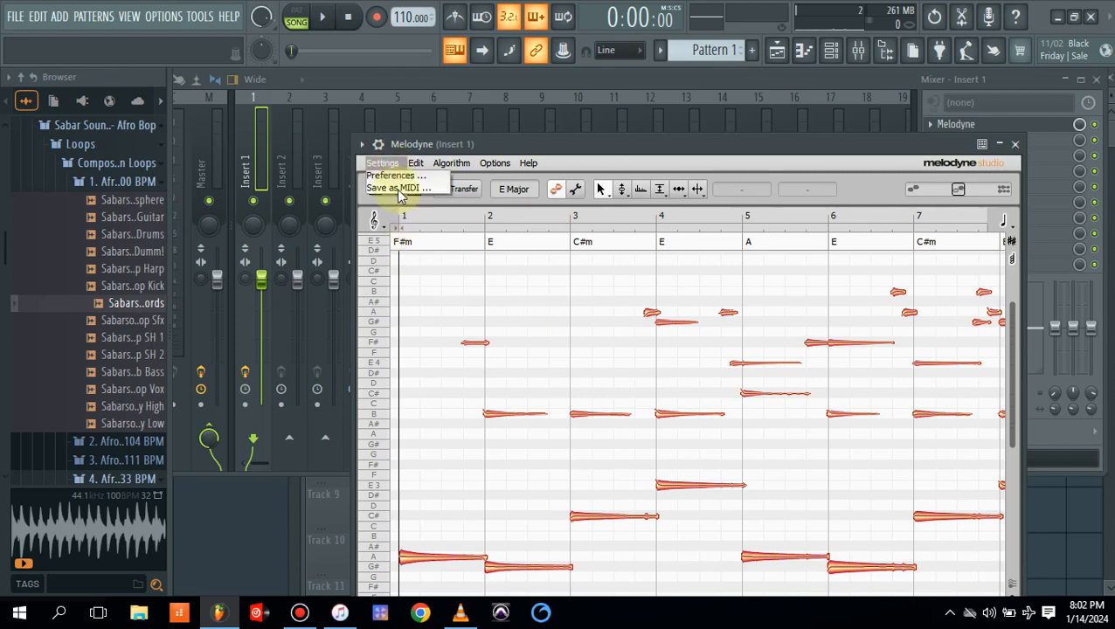
left_click(398, 188)
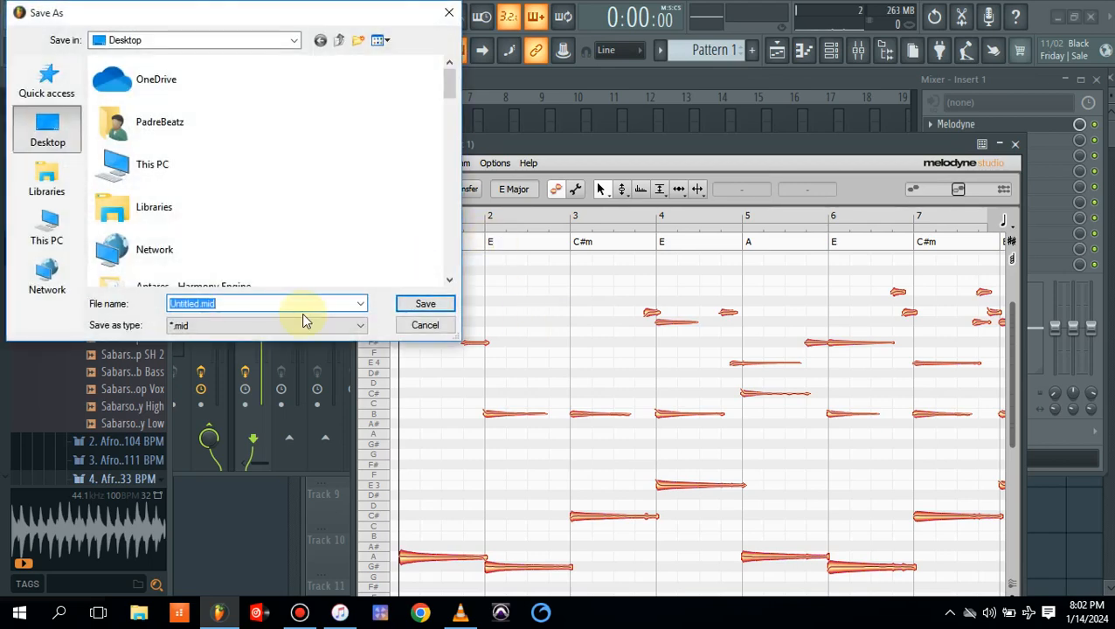
type("sabar")
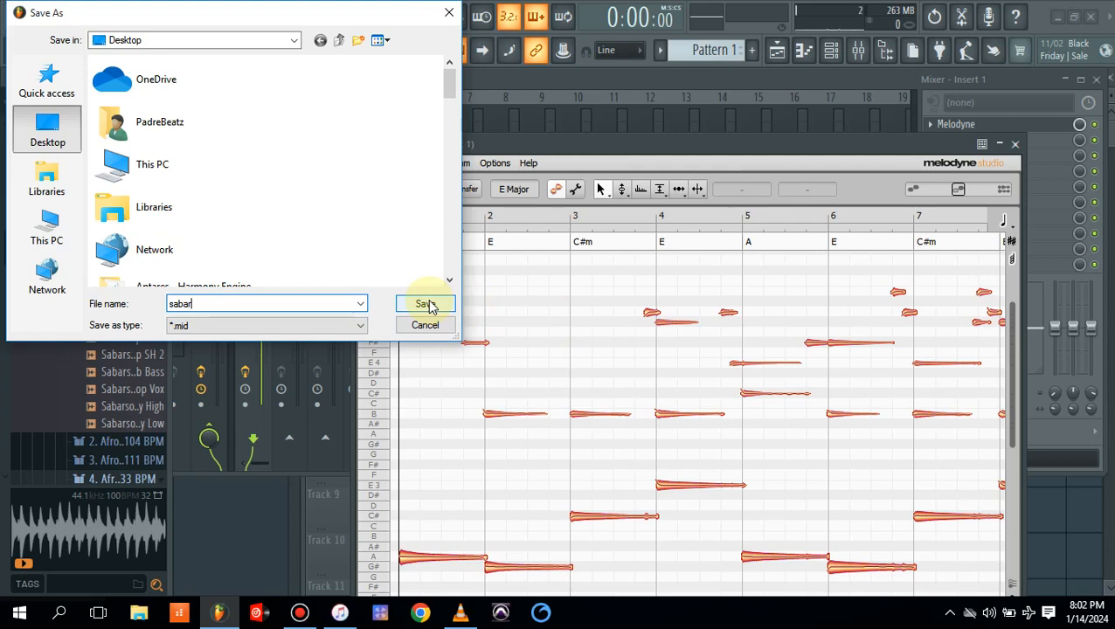
left_click(425, 303)
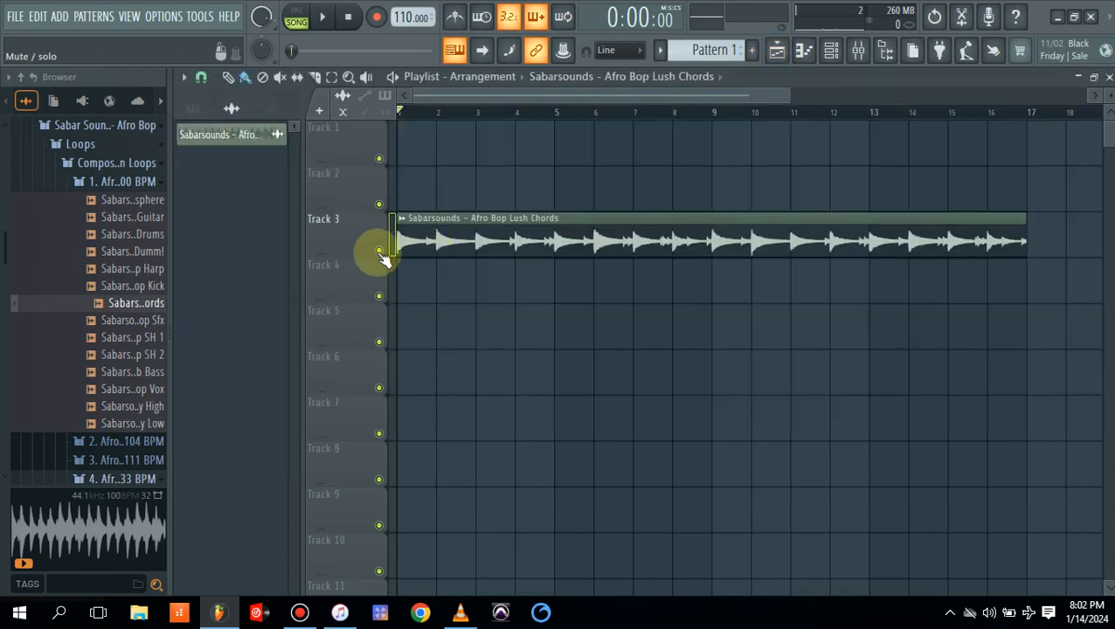
Set Track 5's mode to an FL Keys instrument track and open its pattern
right_click(381, 258)
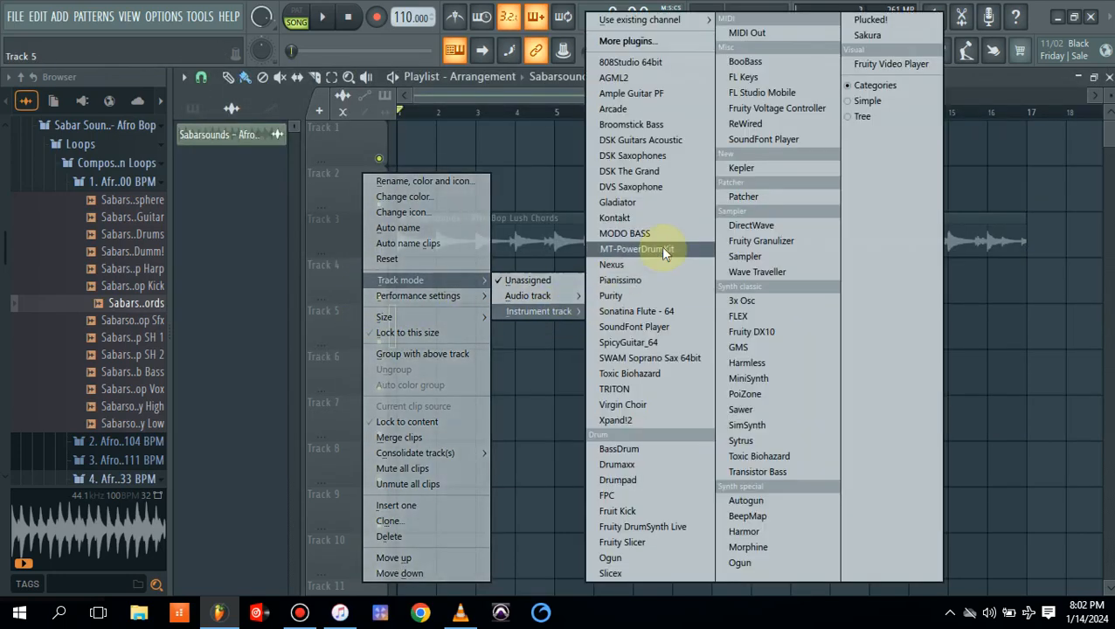
mouse_move(747, 225)
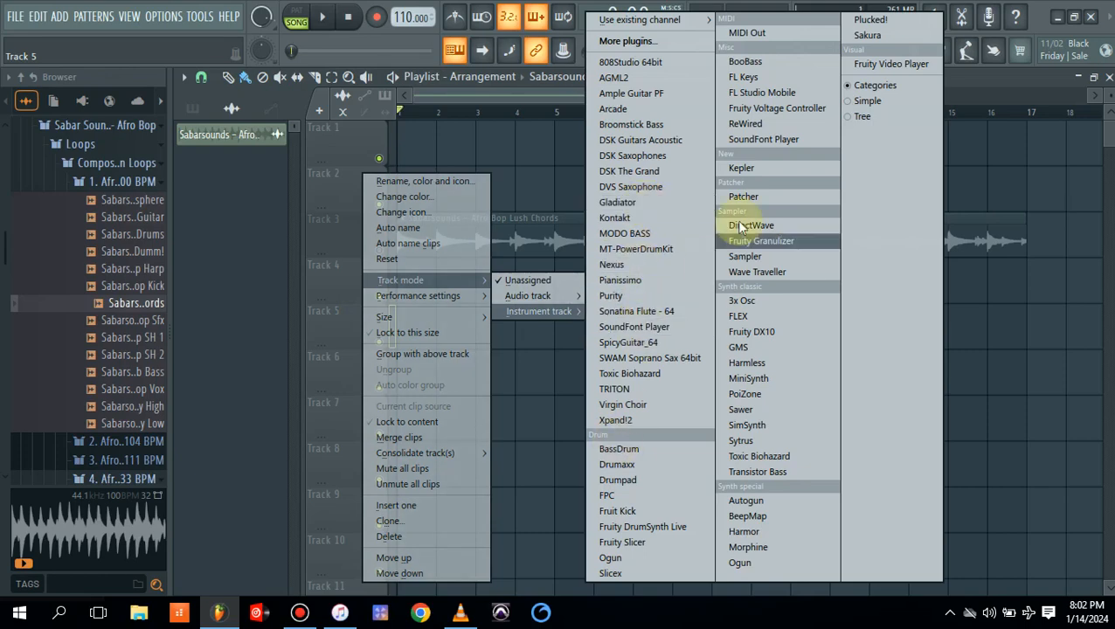
left_click(733, 77)
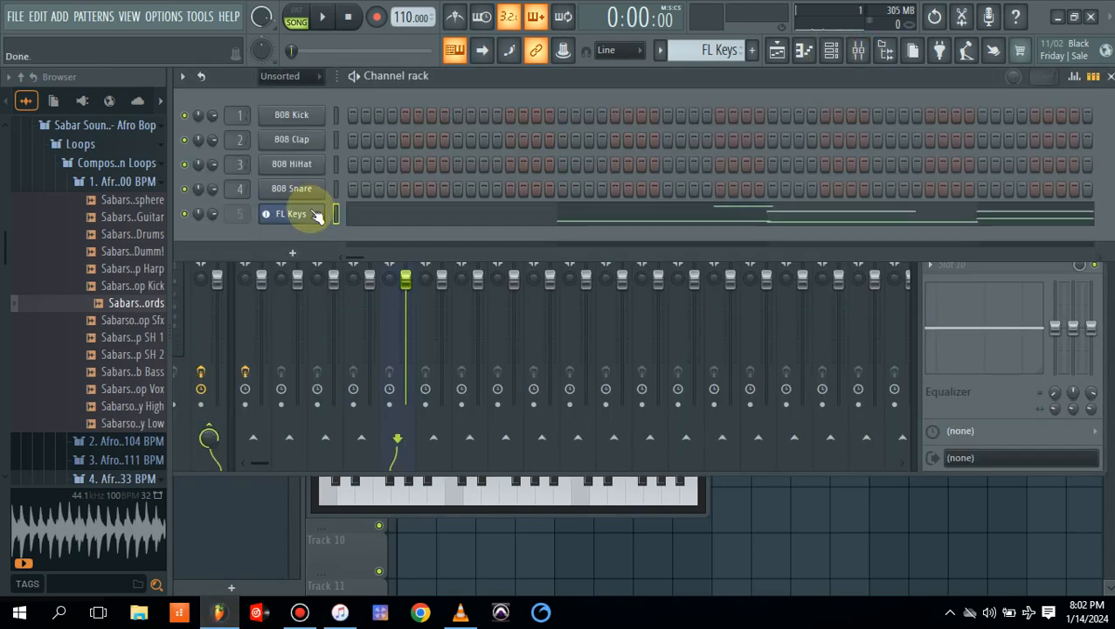
double_click(291, 213)
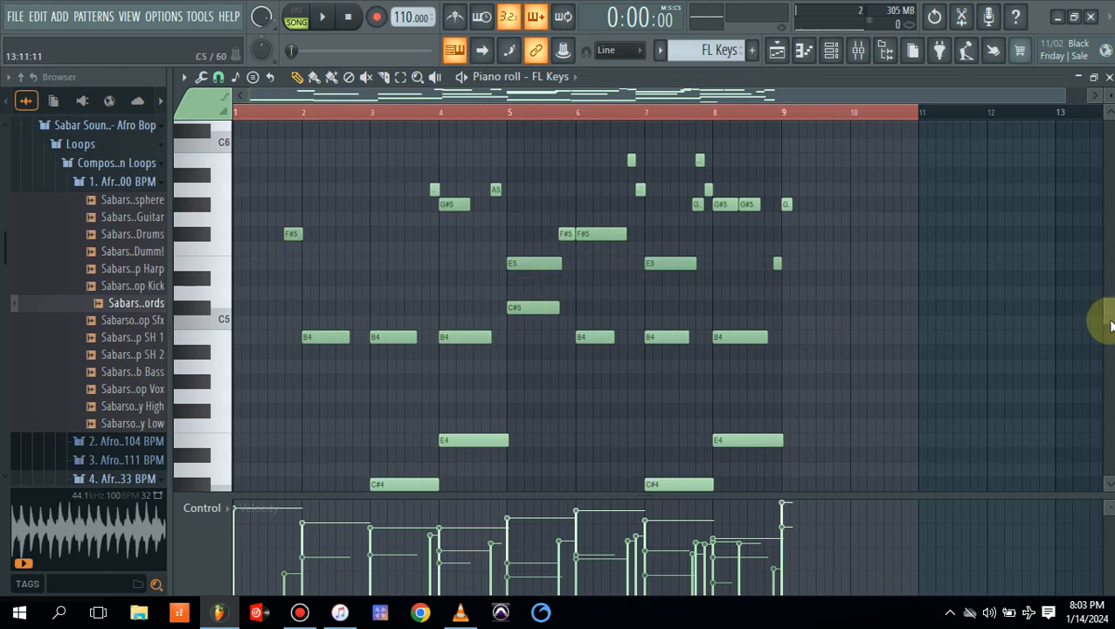
Check the imported 'sabar' chord notes in the FL Keys piano roll by playing them
scroll("down", 3)
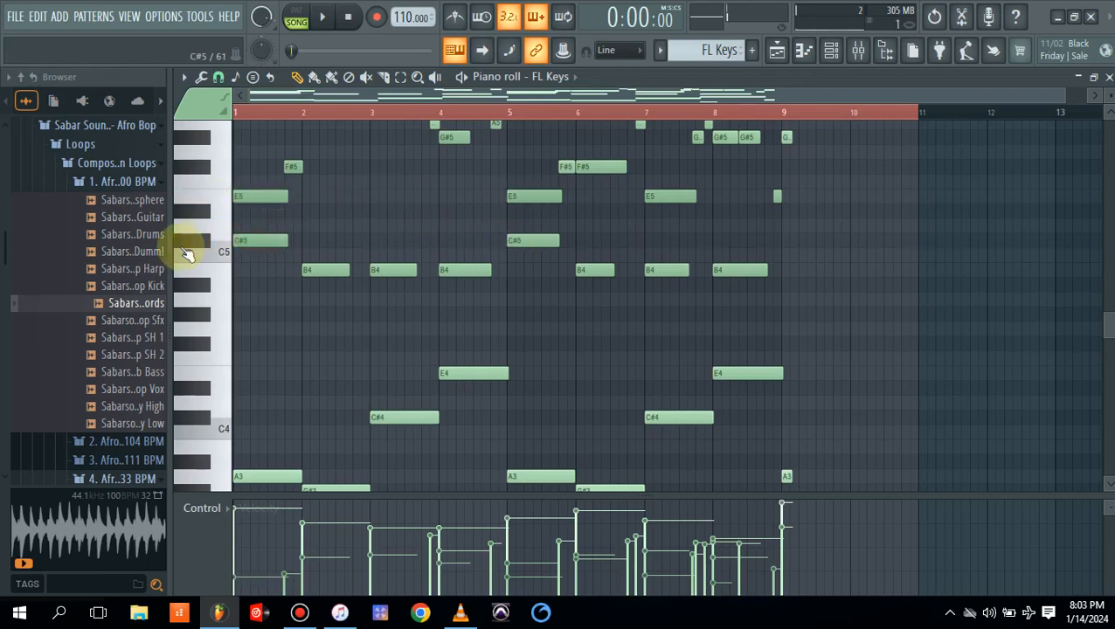
left_click(333, 18)
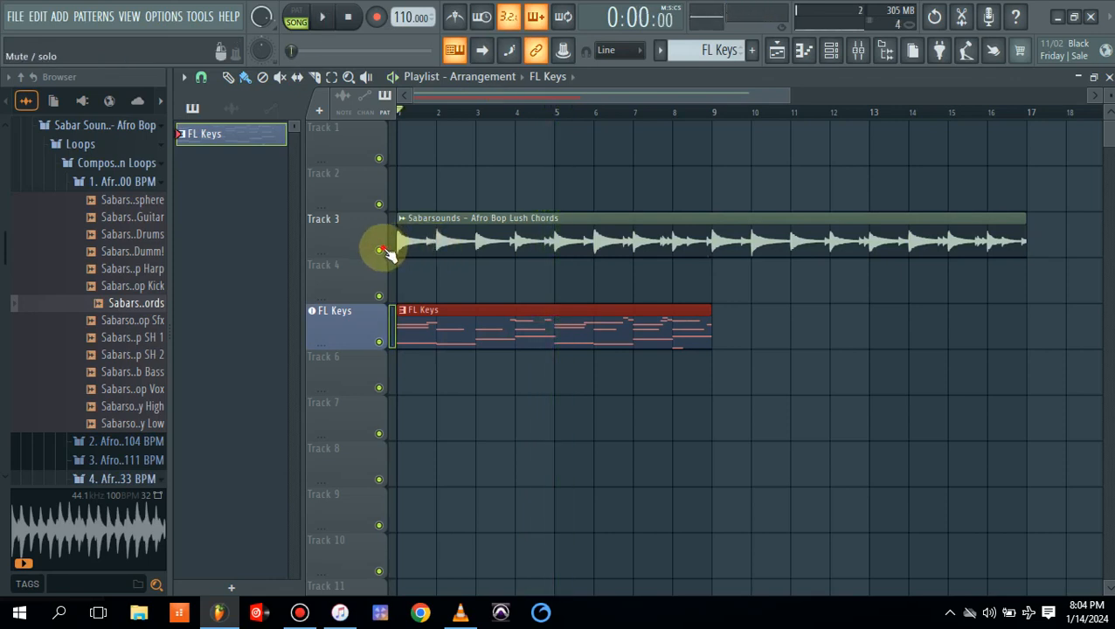
Switch Track 5's instrument to Purity and load the Bell & Perc Marimba preset
right_click(357, 327)
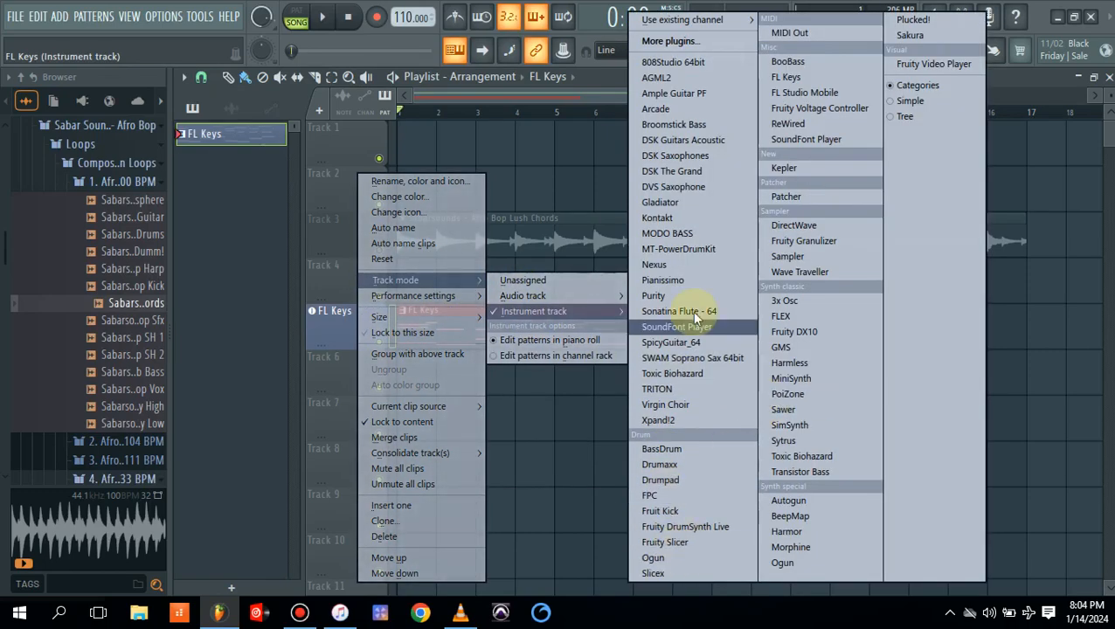
mouse_move(713, 373)
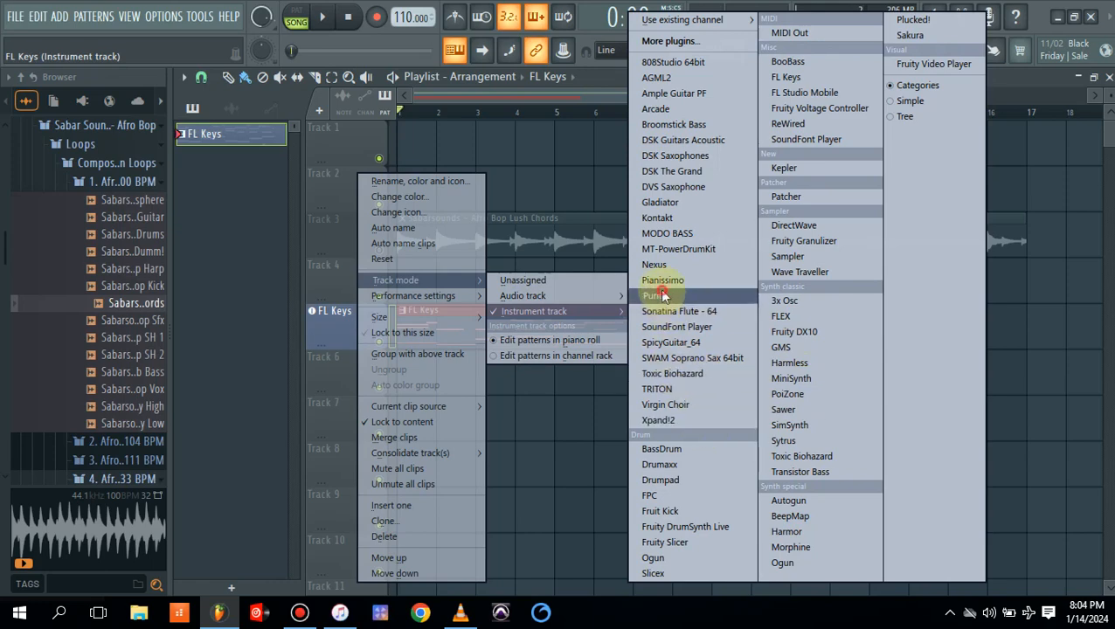
left_click(649, 295)
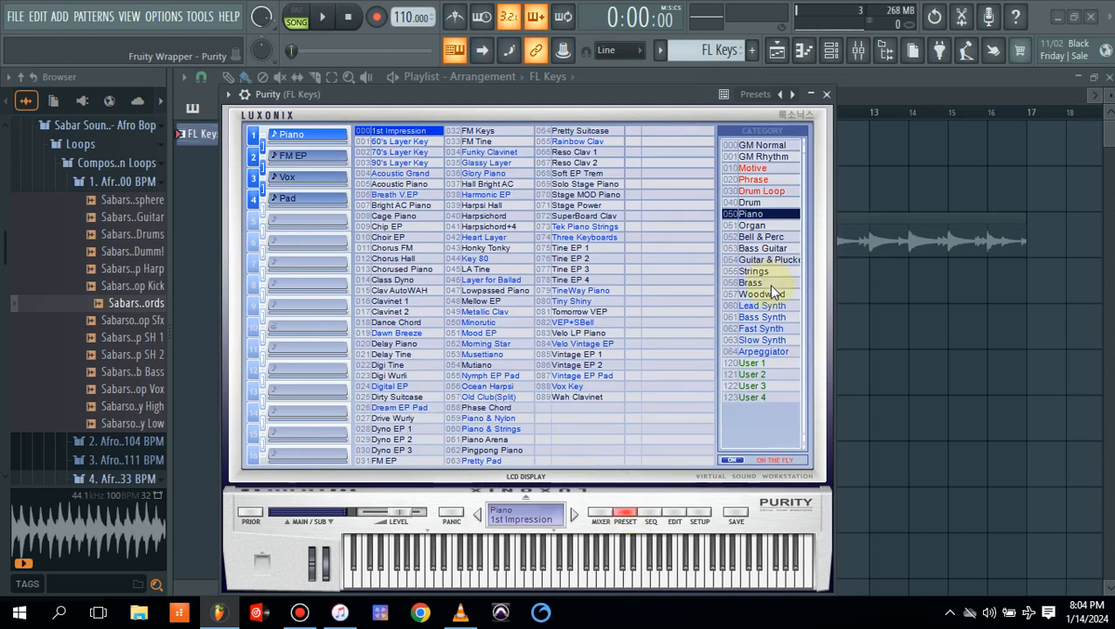
left_click(758, 236)
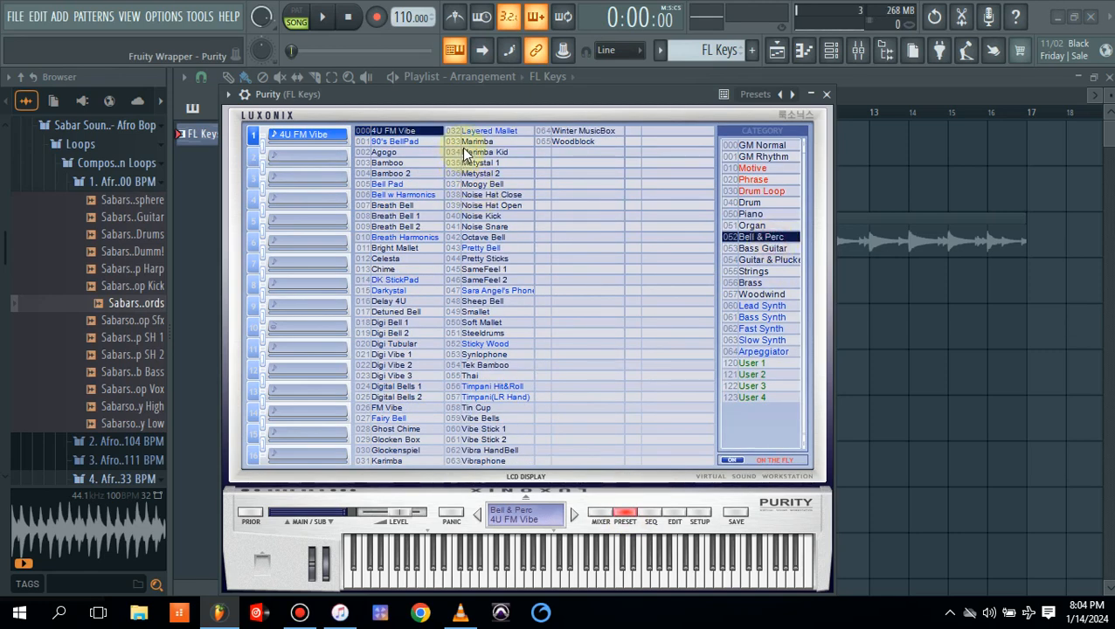
left_click(476, 141)
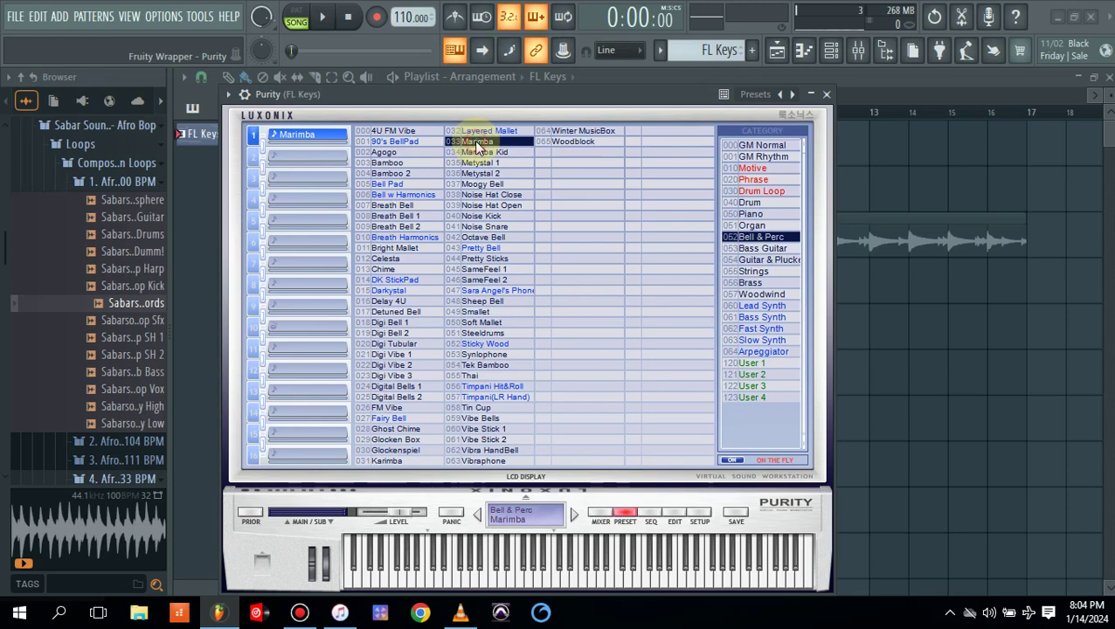